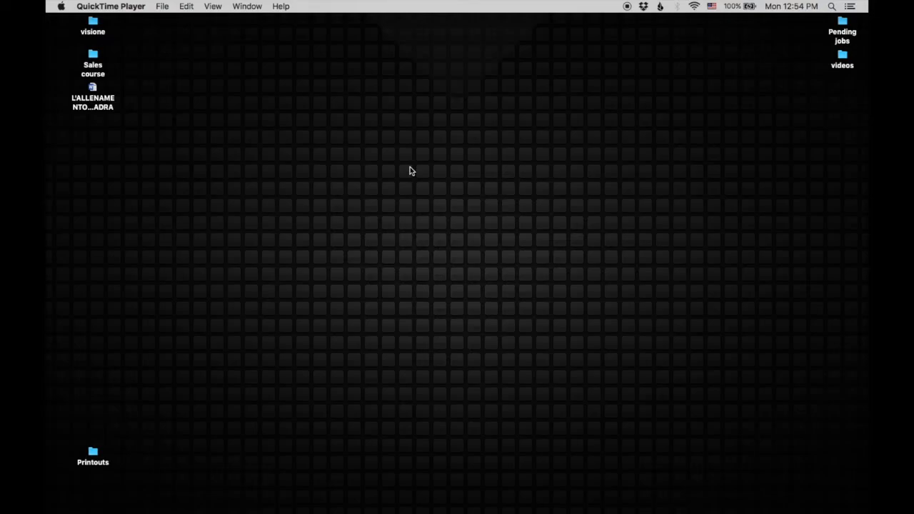
mouse_move(379, 140)
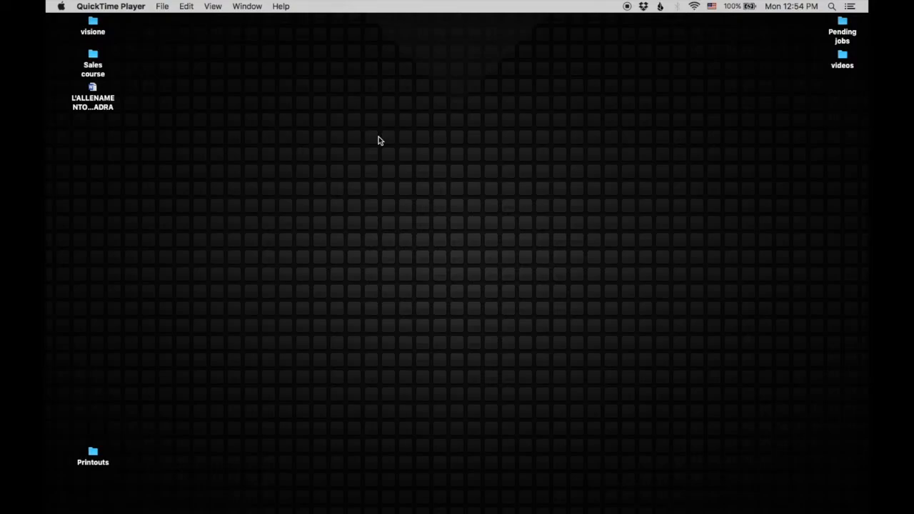
mouse_move(209, 35)
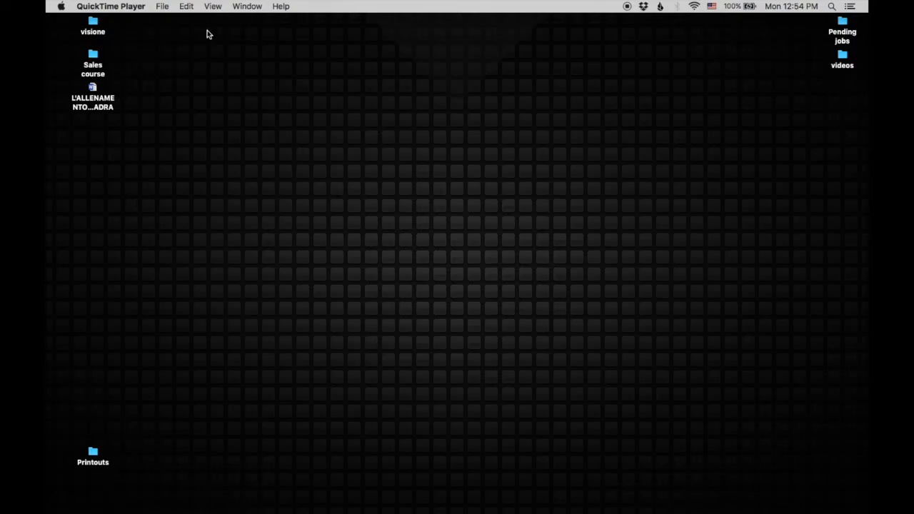
mouse_move(246, 270)
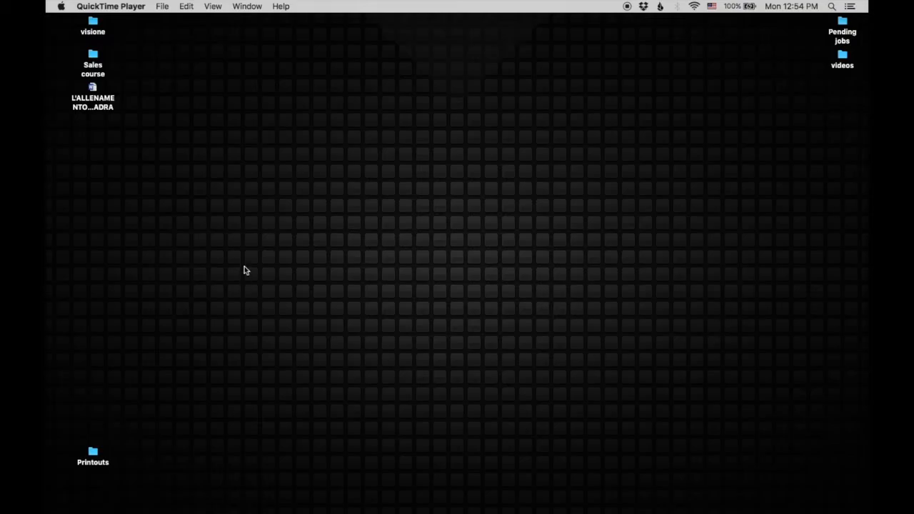
Step: Select the videos and Sales course desktop folders in turn to position them along the screen edges
click(843, 26)
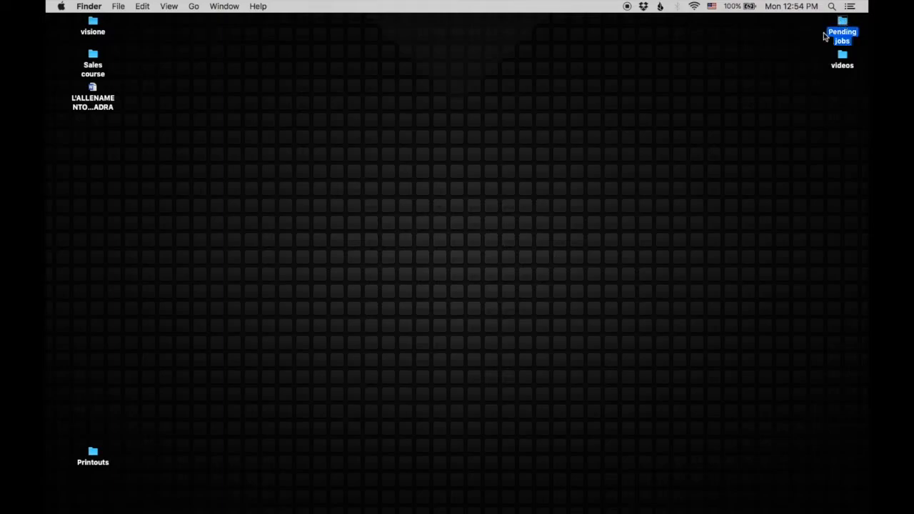
click(843, 60)
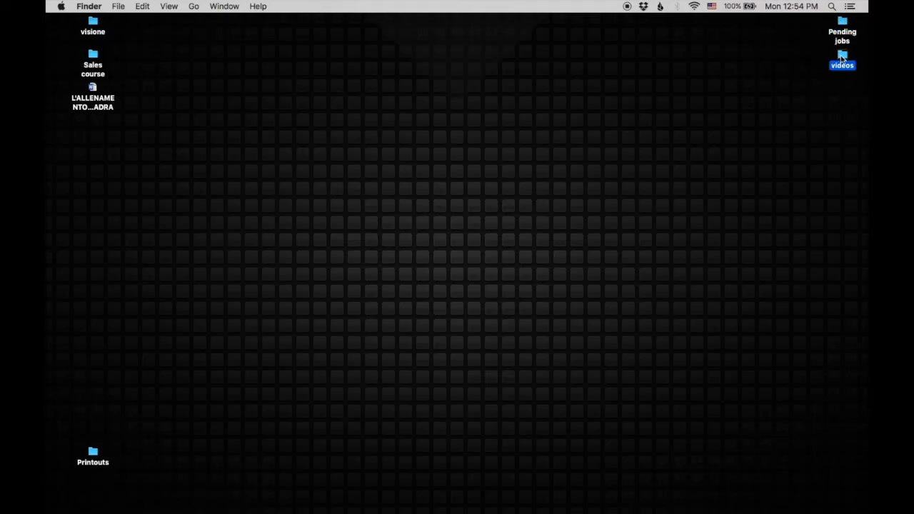
mouse_move(803, 120)
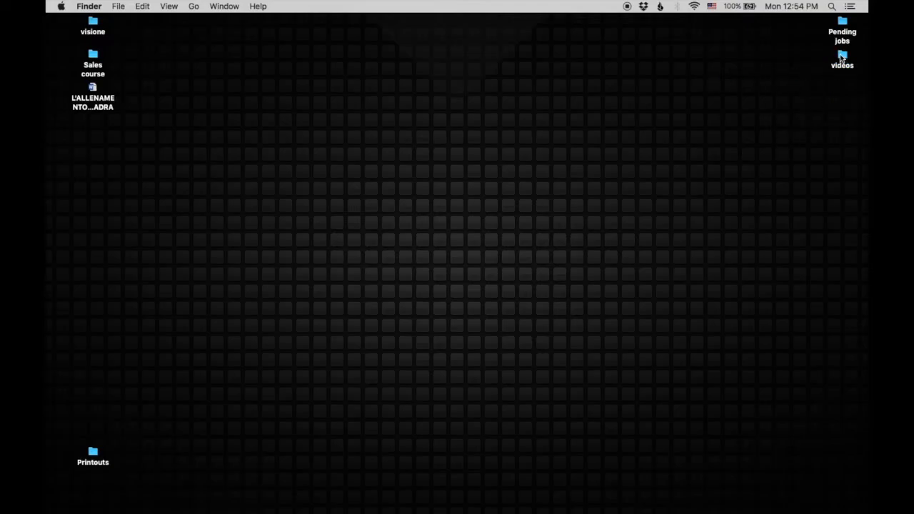
mouse_move(92, 454)
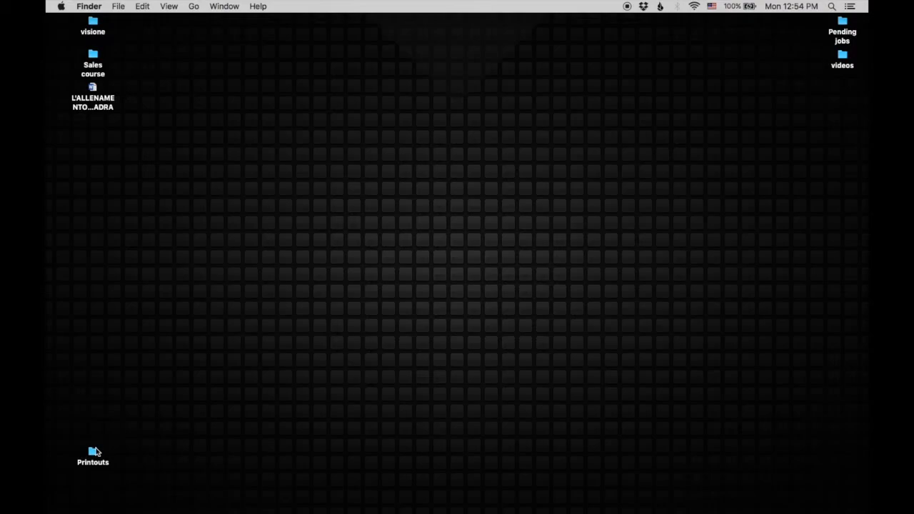
click(92, 455)
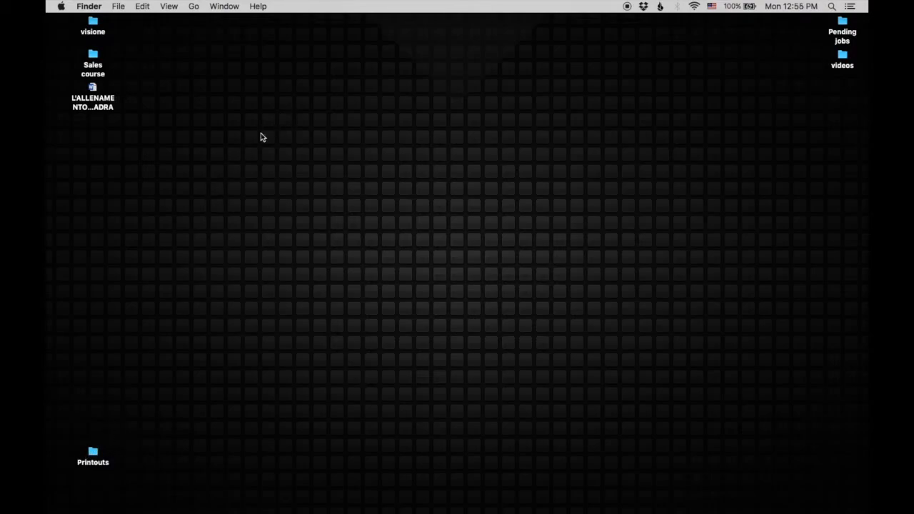
mouse_move(103, 60)
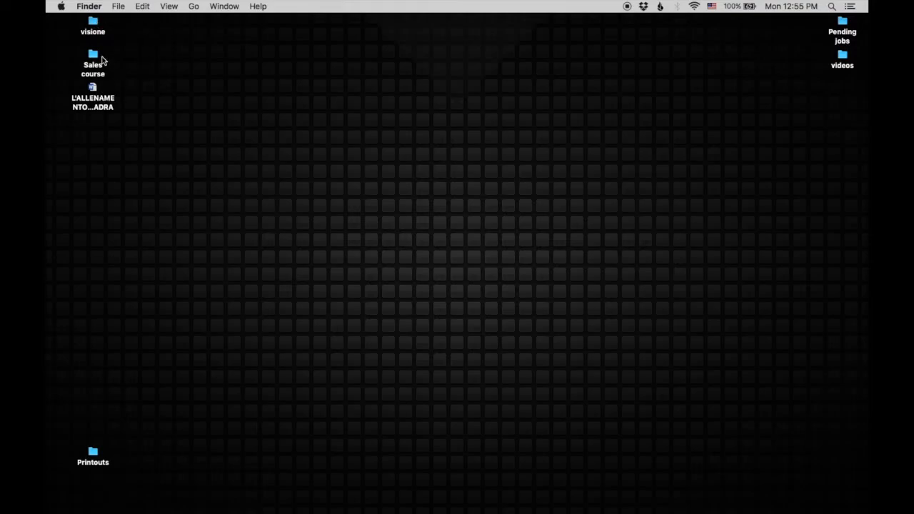
click(93, 64)
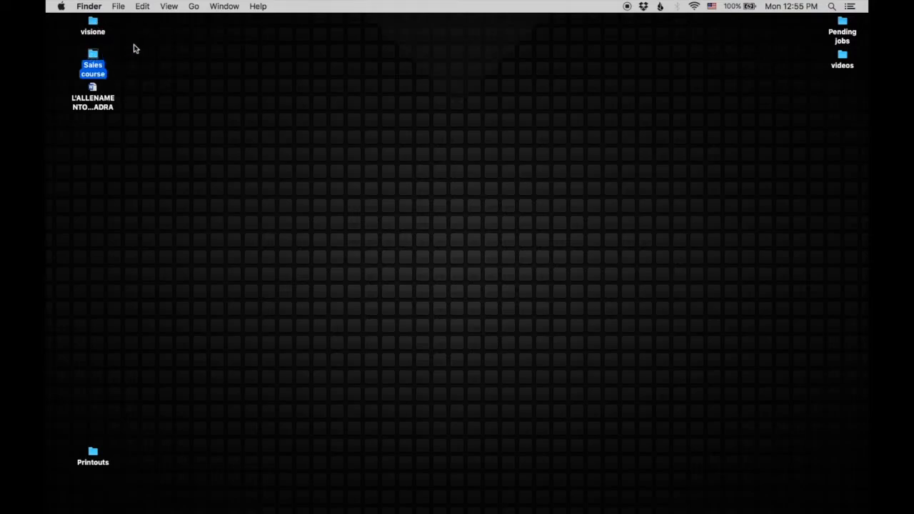
click(91, 26)
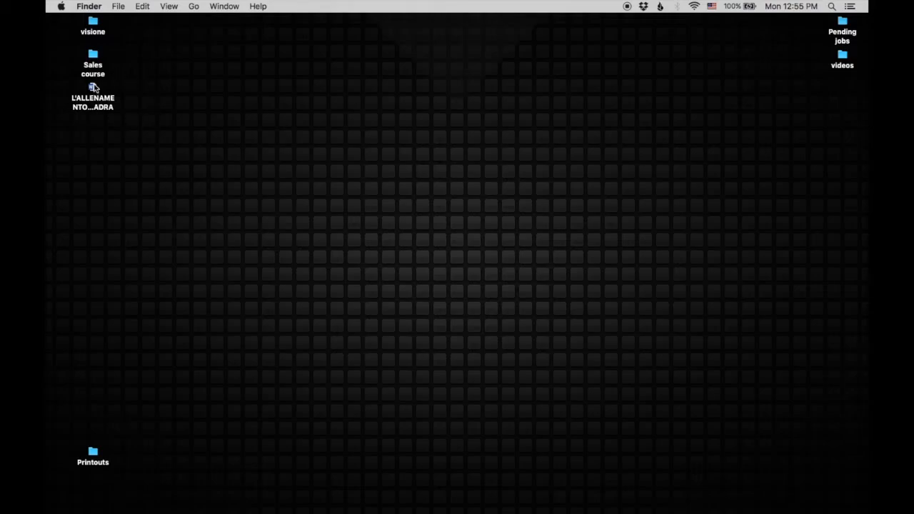
click(92, 88)
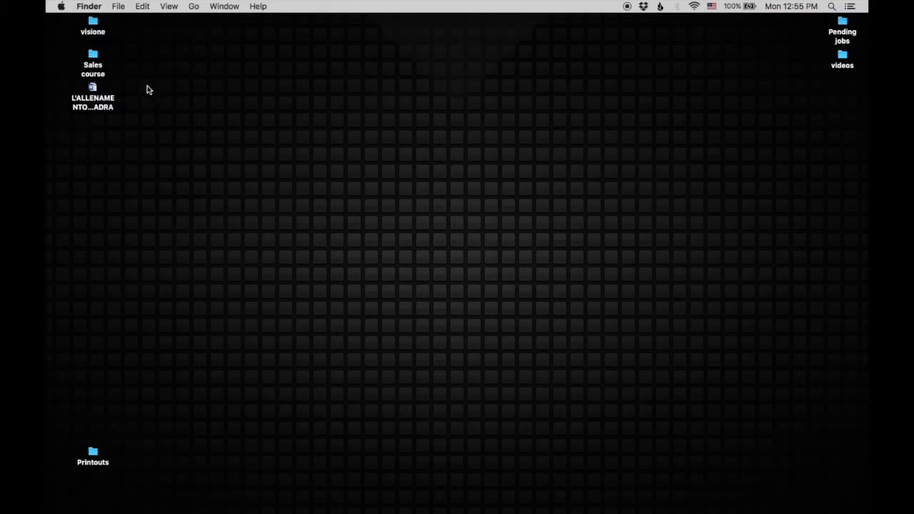
mouse_move(844, 44)
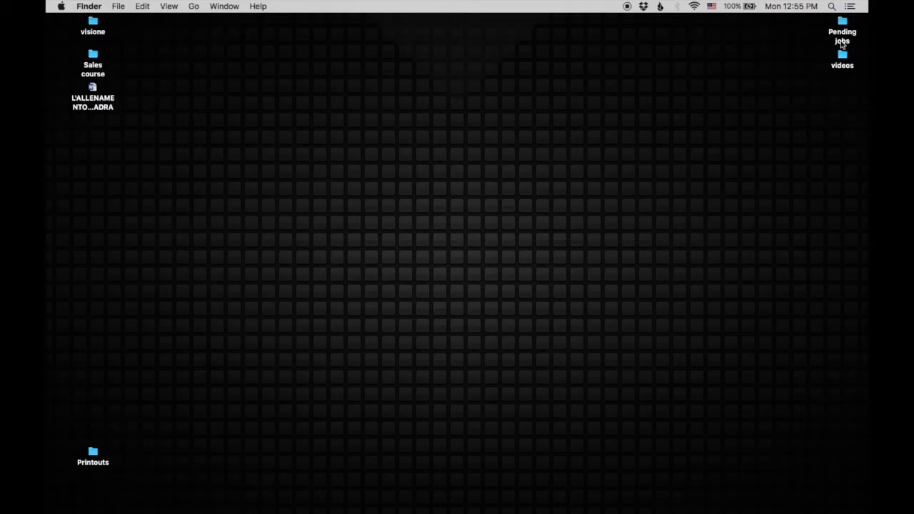
mouse_move(778, 136)
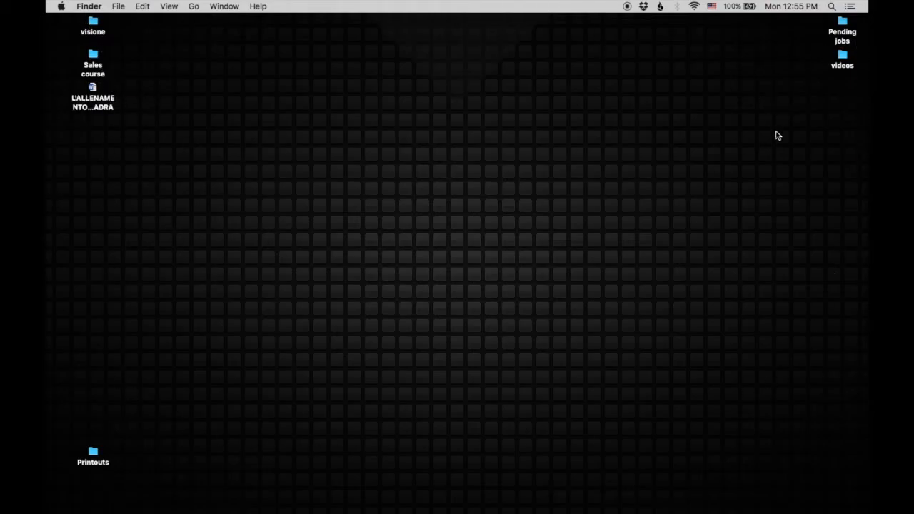
mouse_move(586, 201)
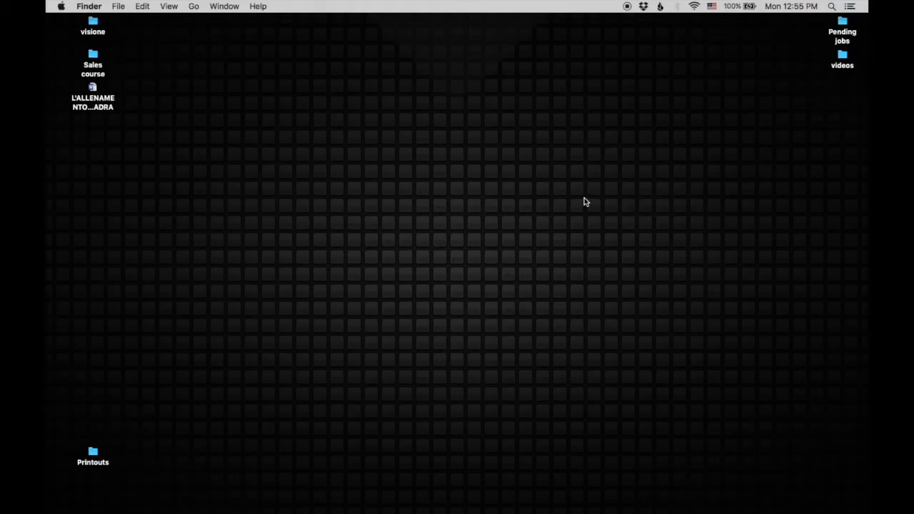
mouse_move(386, 92)
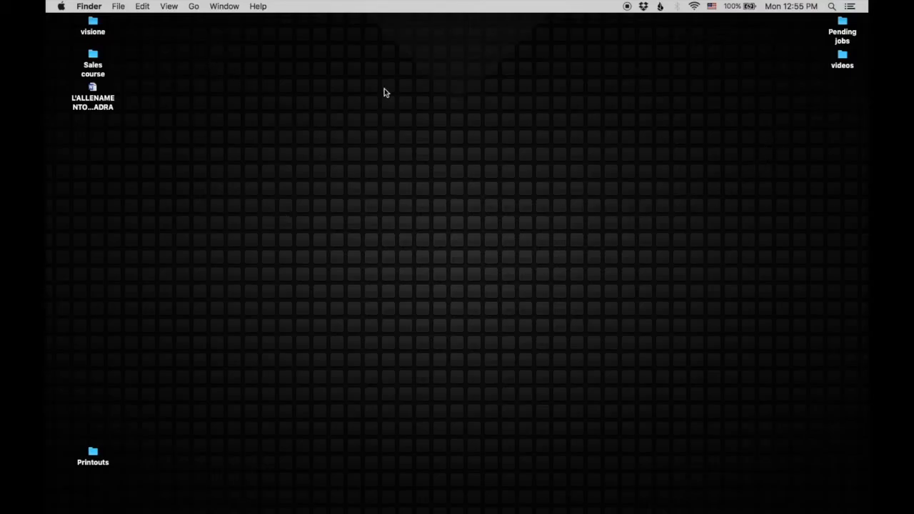
mouse_move(175, 232)
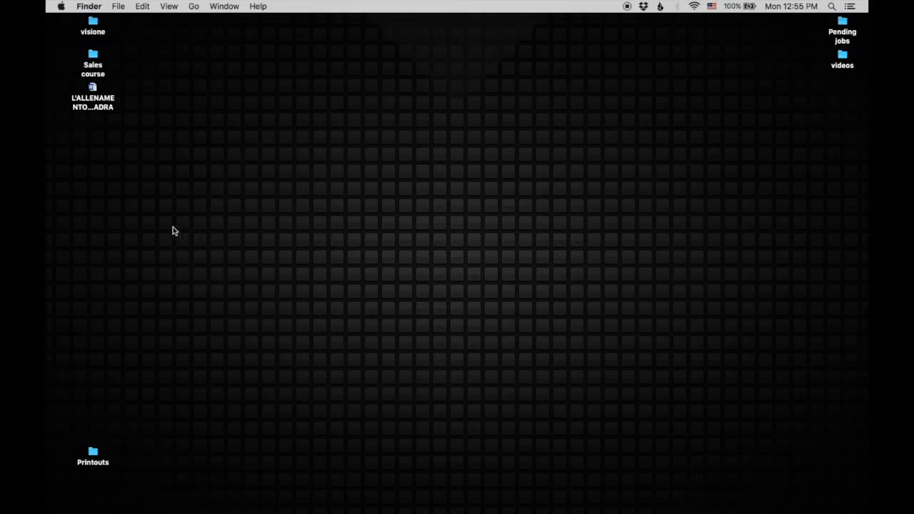
Step: Move the Pending jobs folder from the top right to the bottom left above Printouts
click(93, 65)
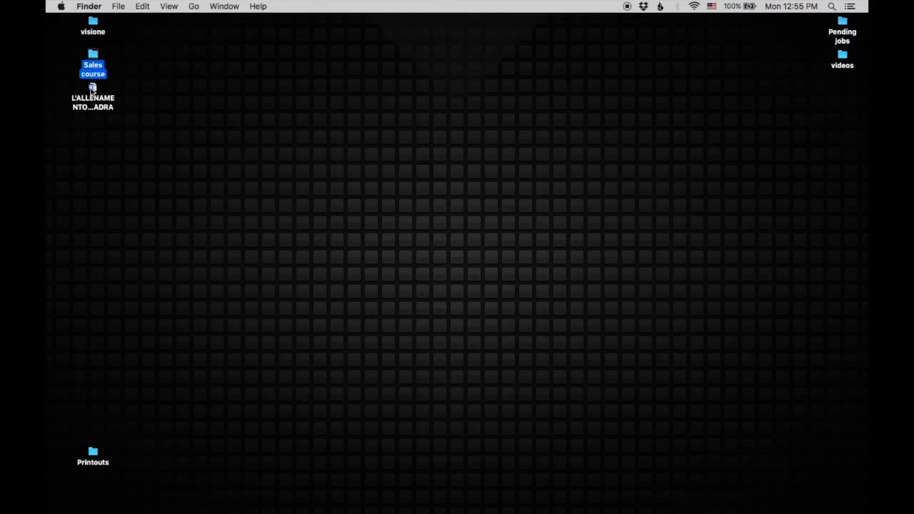
click(192, 77)
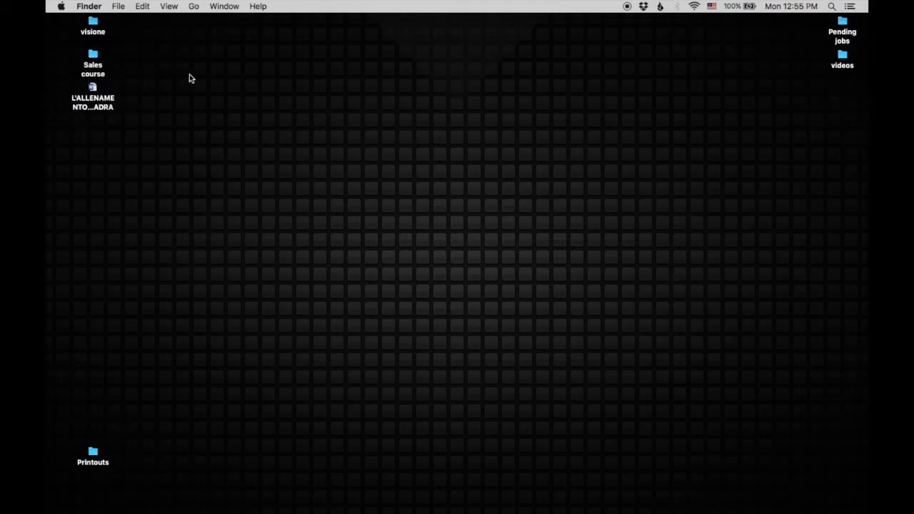
mouse_move(323, 80)
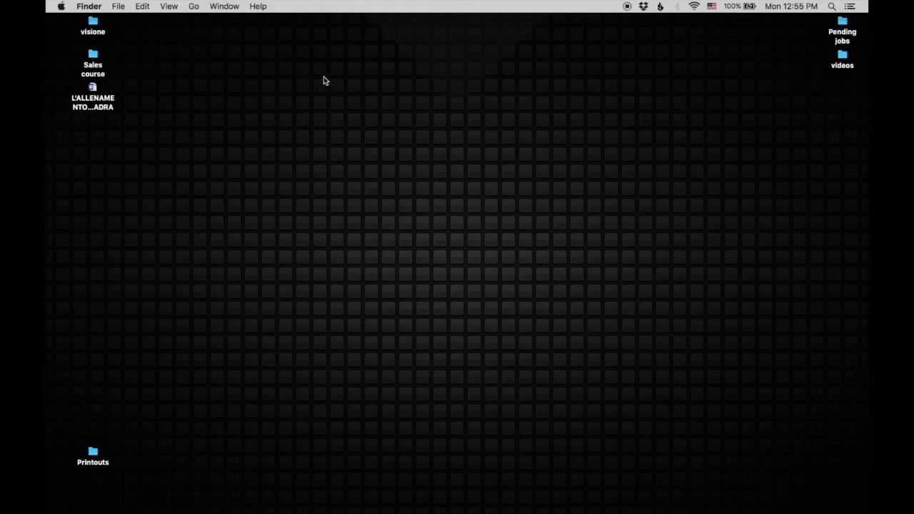
mouse_move(117, 94)
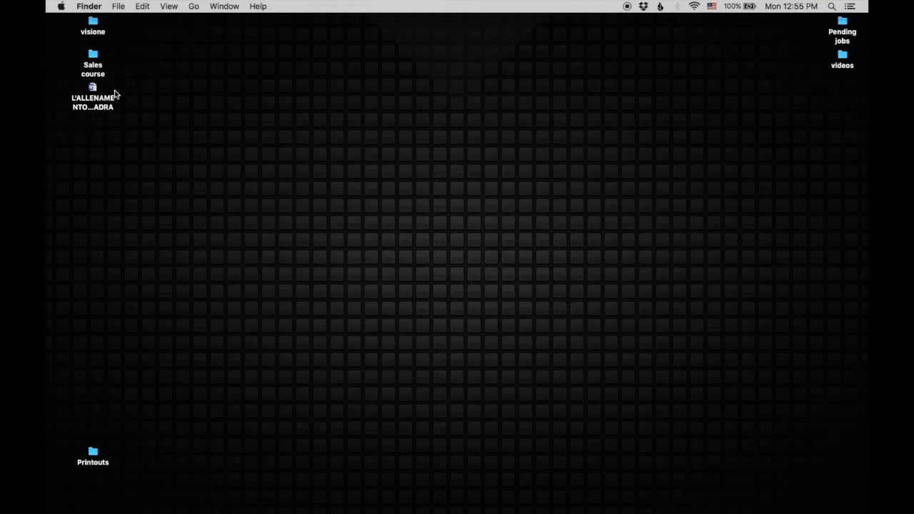
mouse_move(846, 83)
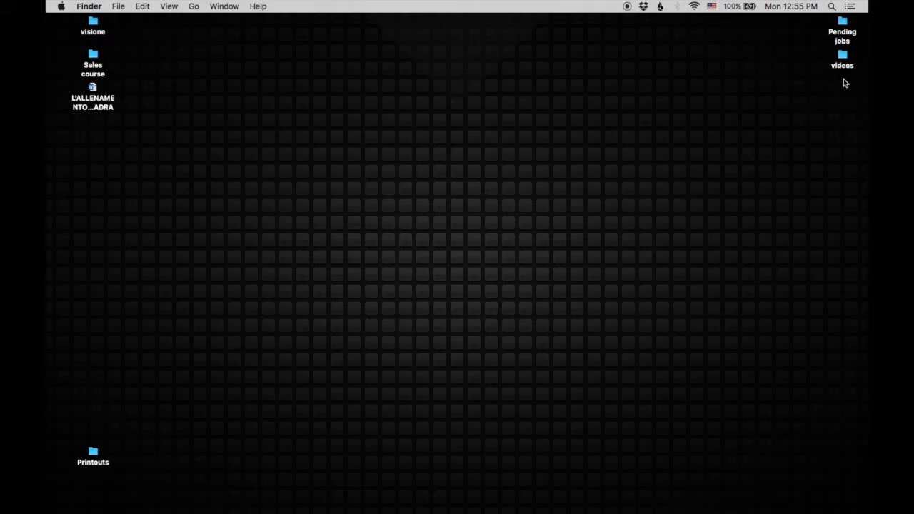
mouse_move(831, 93)
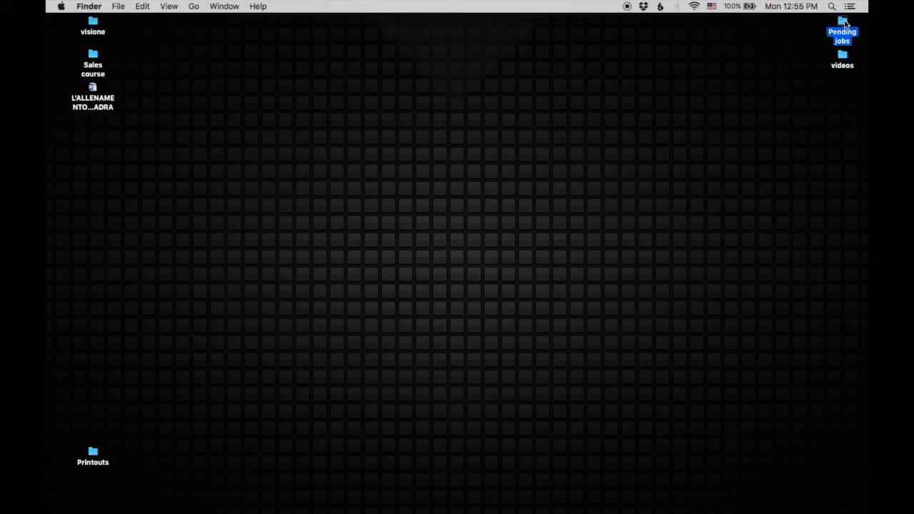
drag(843, 36, 105, 418)
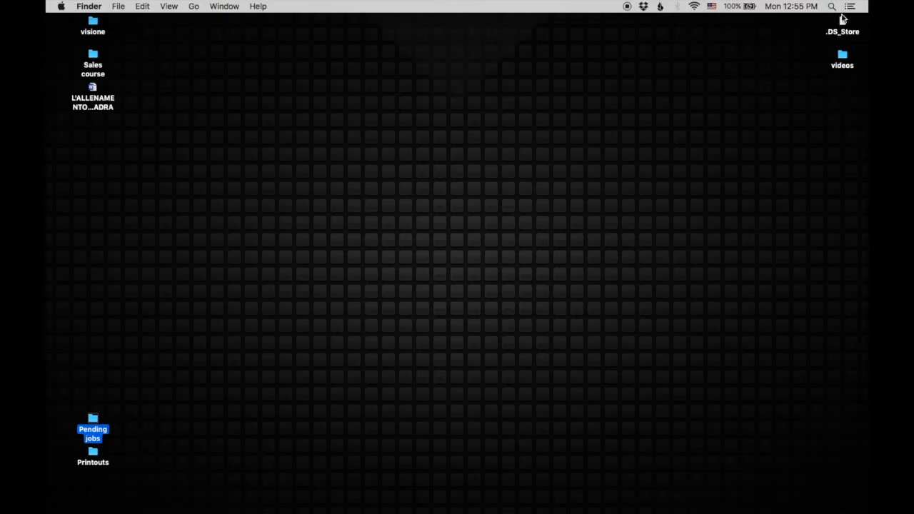
mouse_move(780, 64)
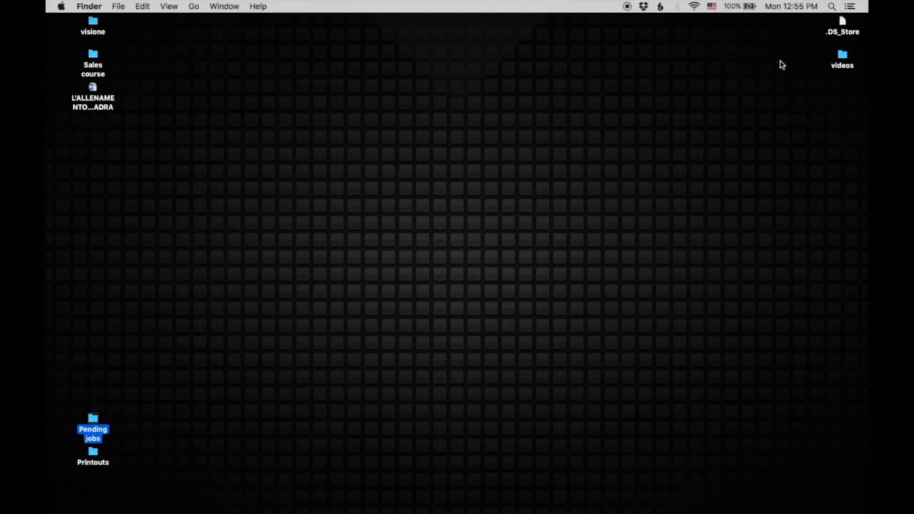
mouse_move(852, 30)
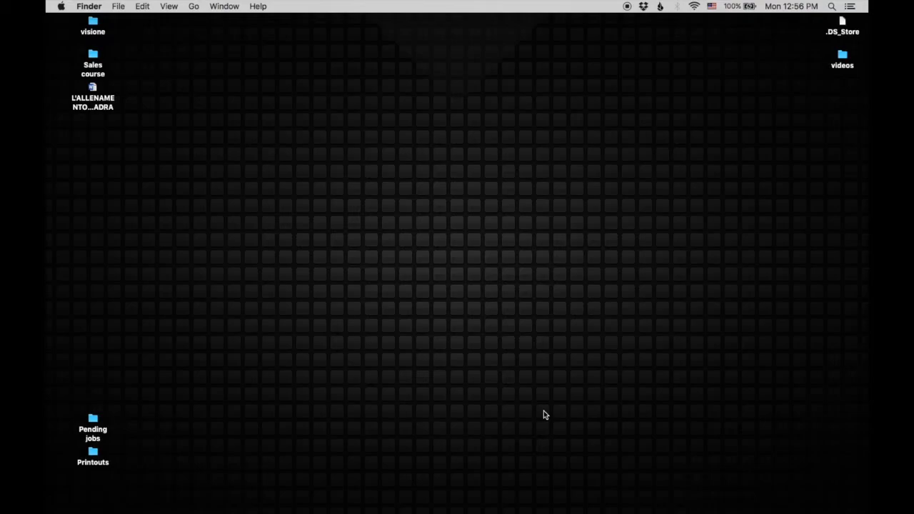
mouse_move(220, 329)
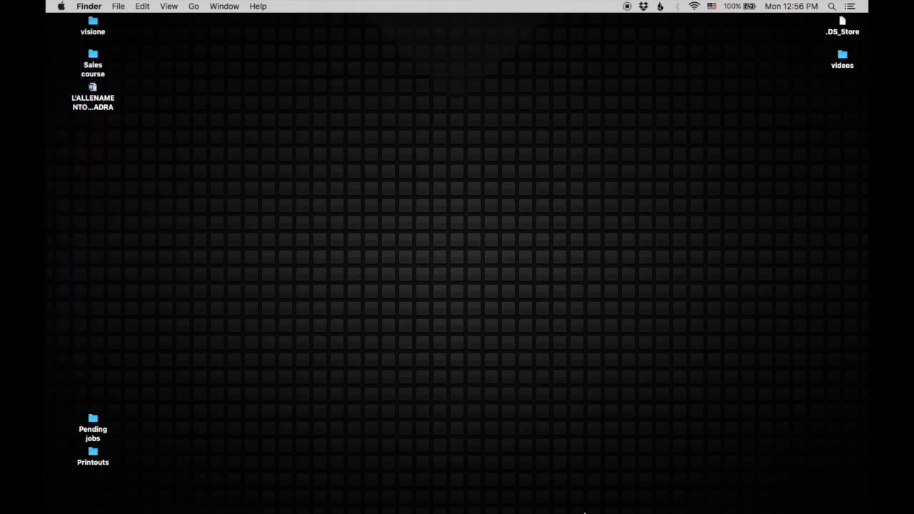
mouse_move(70, 171)
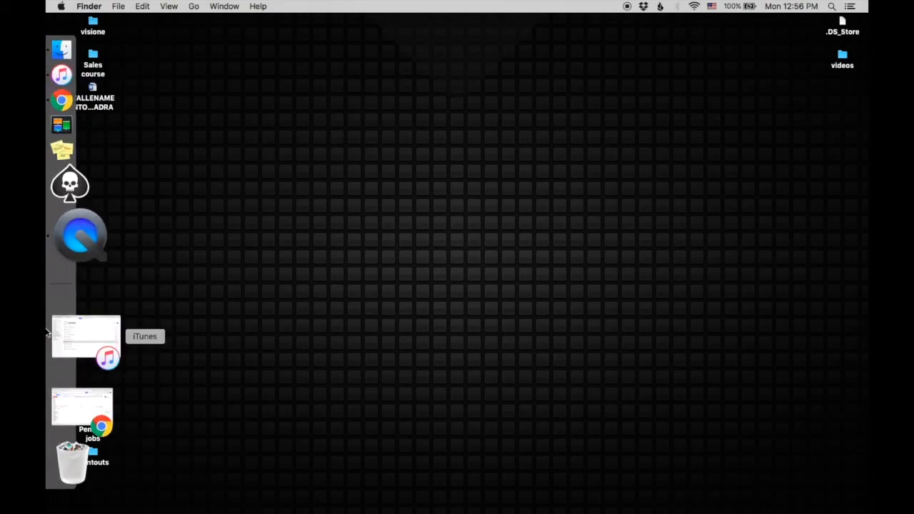
mouse_move(86, 197)
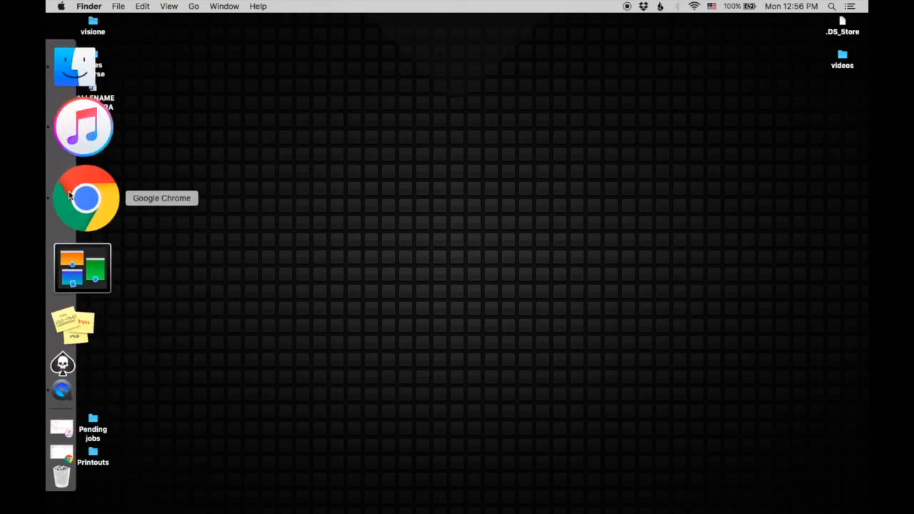
mouse_move(86, 160)
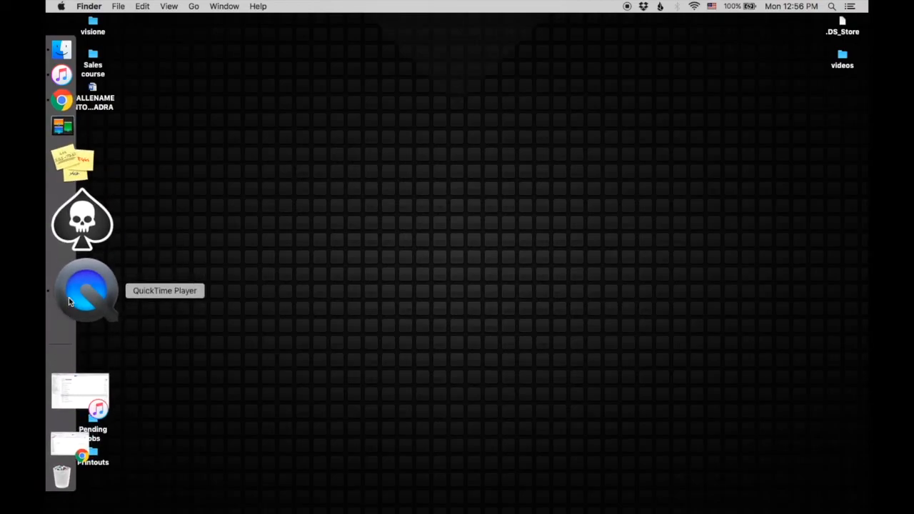
mouse_move(86, 347)
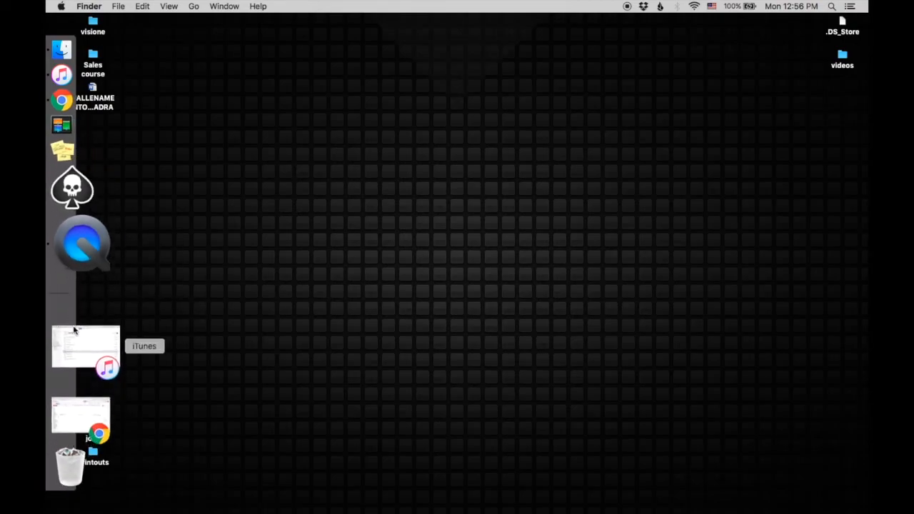
mouse_move(80, 364)
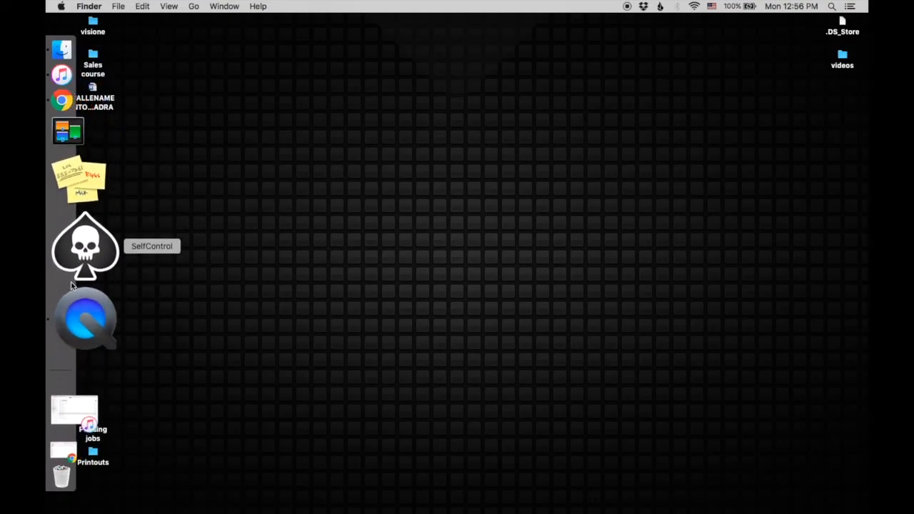
mouse_move(82, 300)
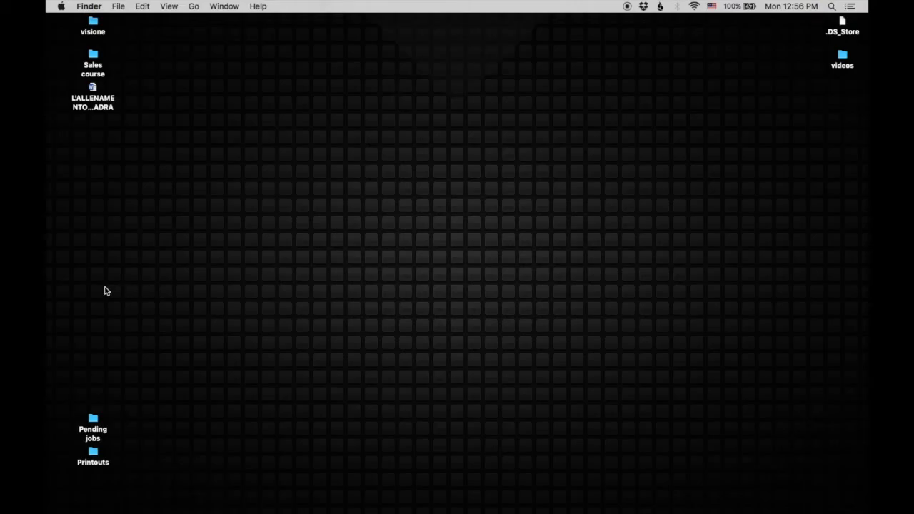
mouse_move(131, 286)
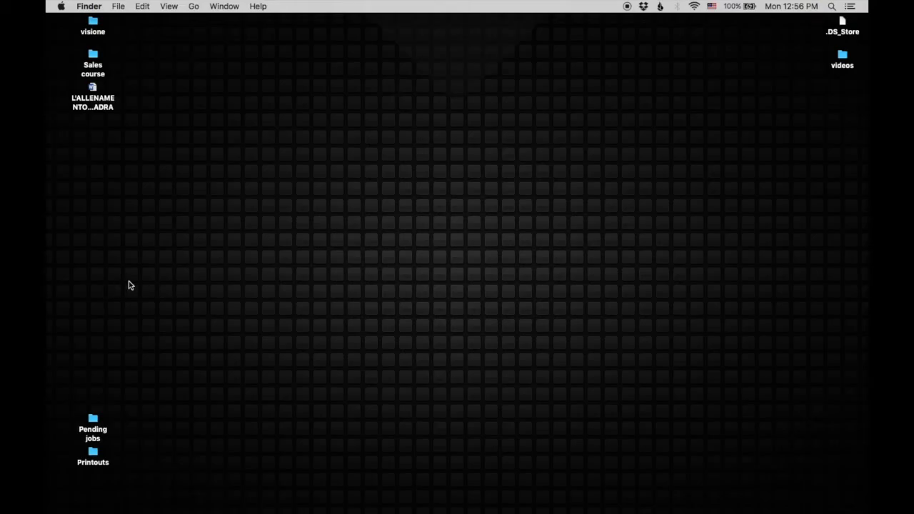
mouse_move(597, 178)
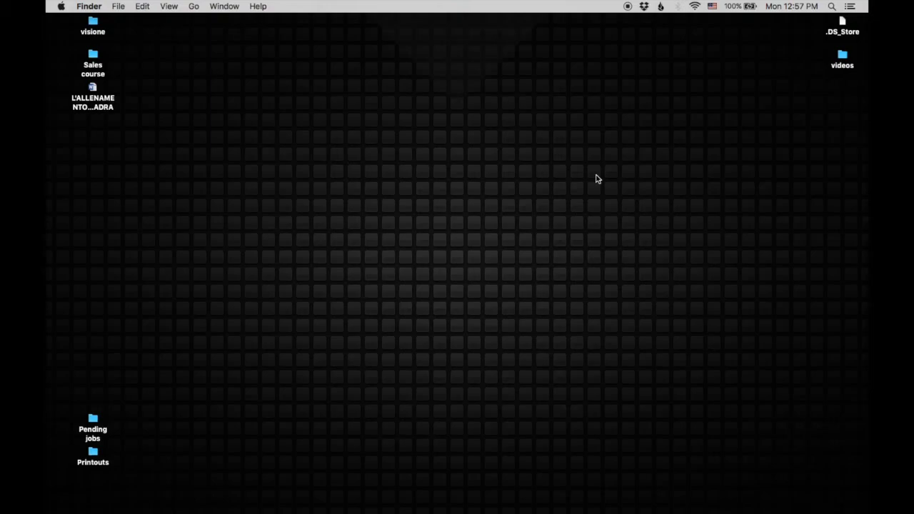
mouse_move(172, 150)
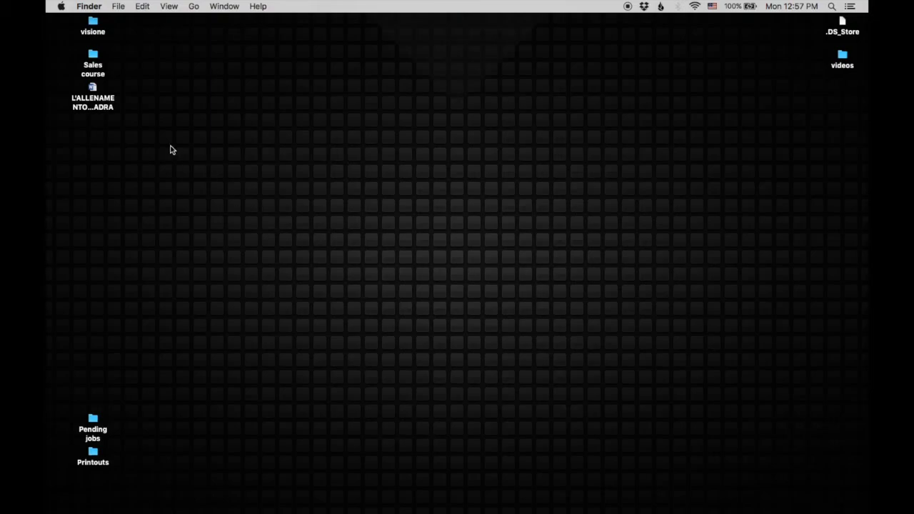
mouse_move(726, 126)
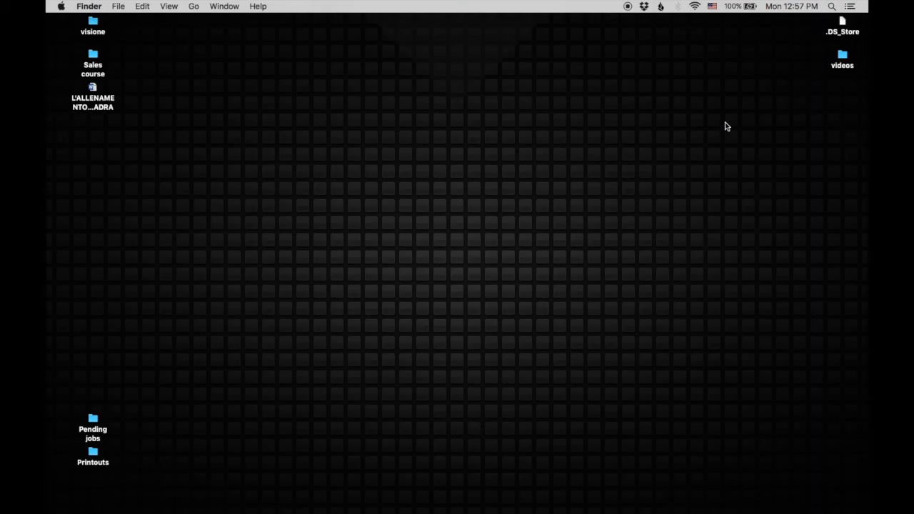
mouse_move(437, 97)
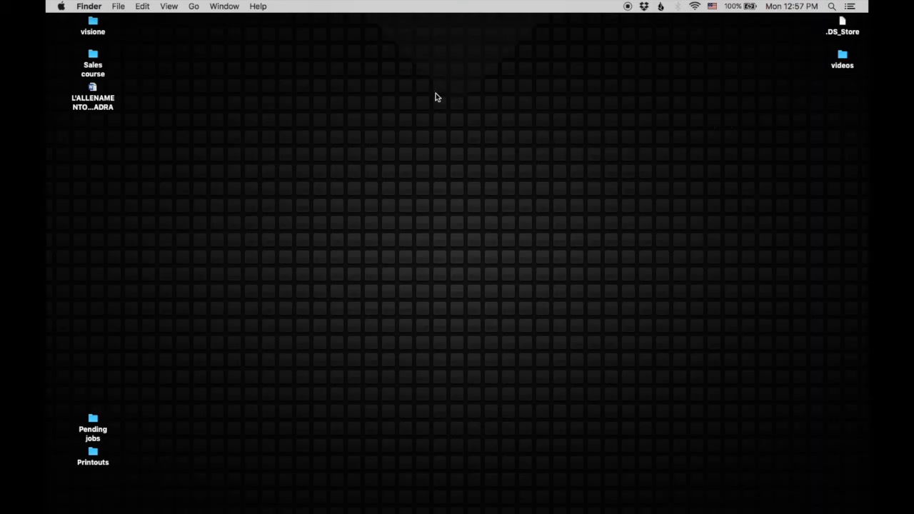
mouse_move(550, 20)
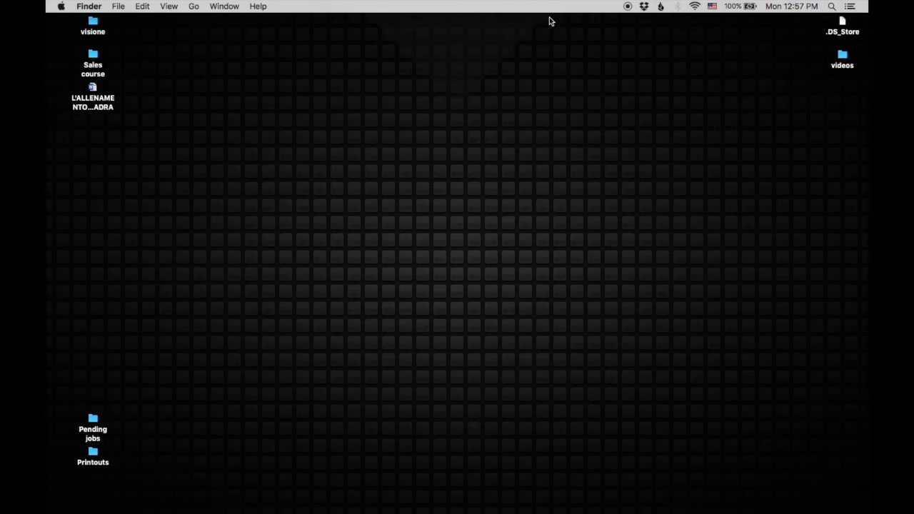
mouse_move(443, 102)
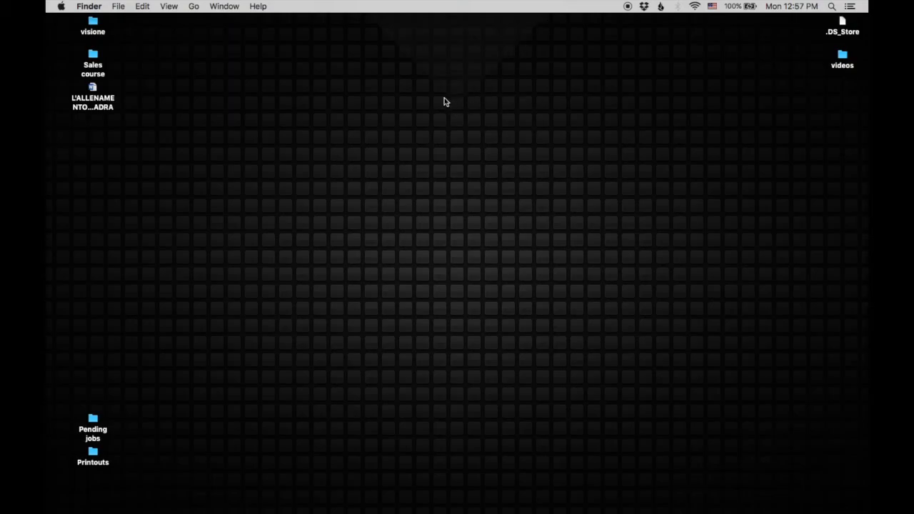
mouse_move(677, 403)
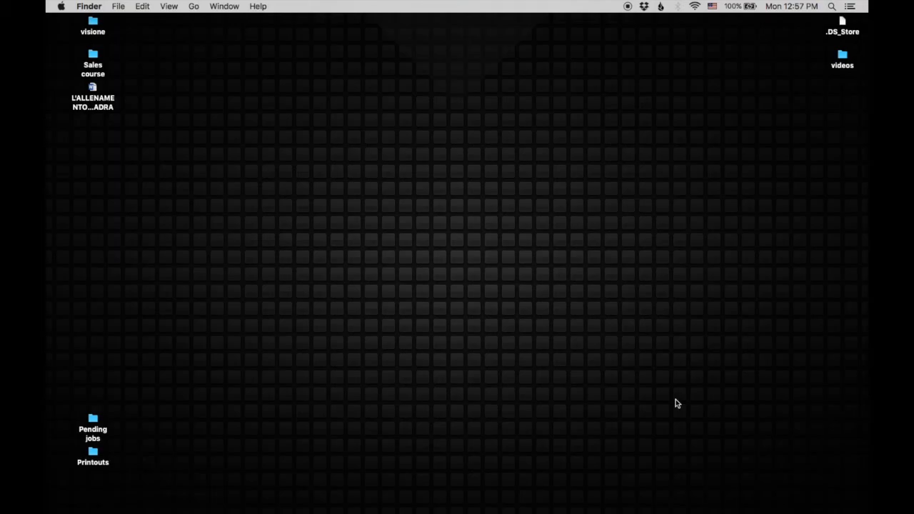
mouse_move(757, 219)
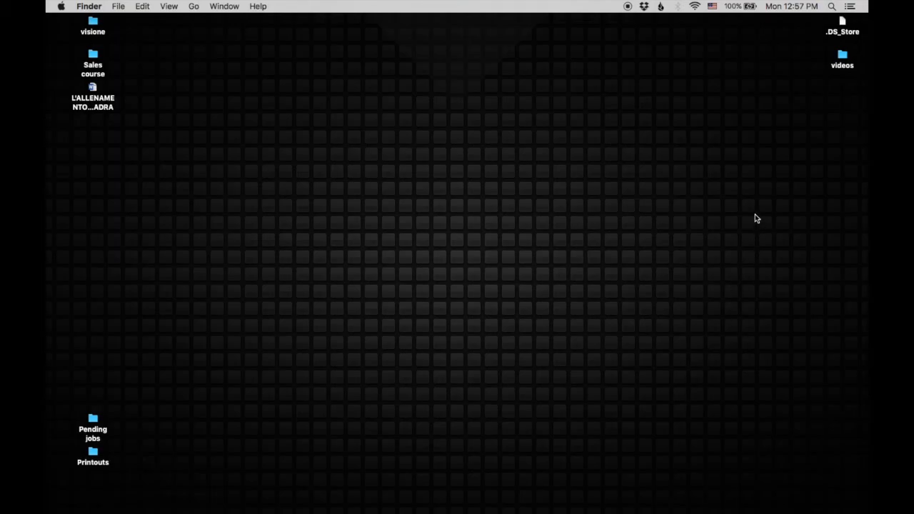
mouse_move(748, 191)
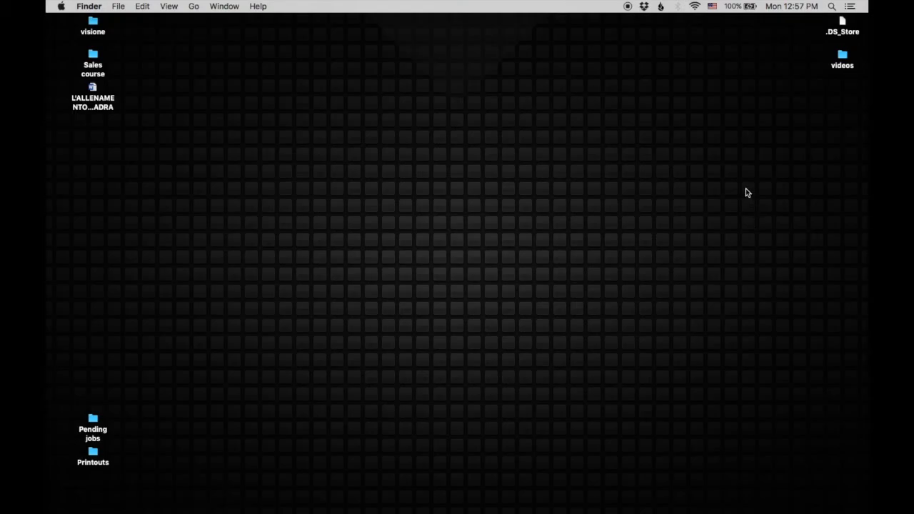